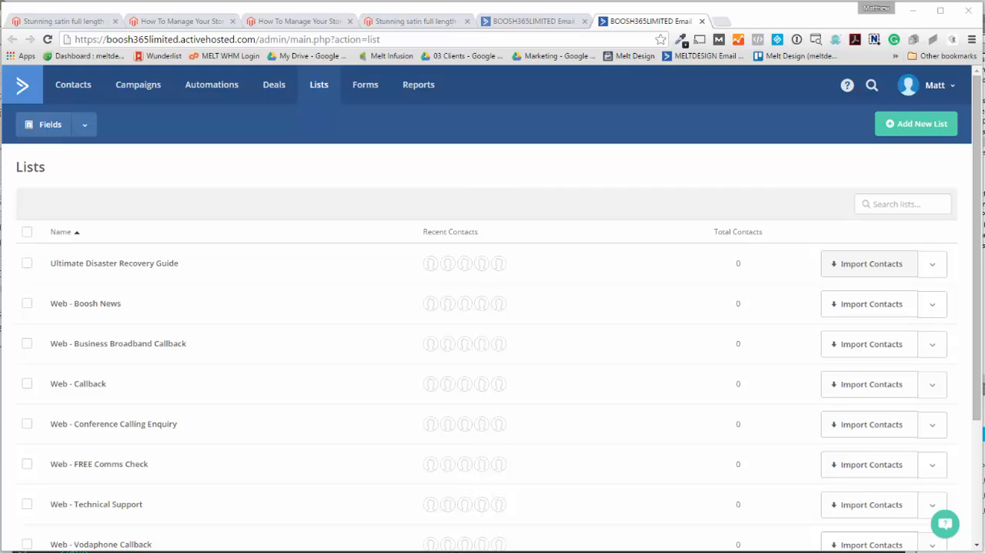
pyautogui.moveTo(3, 310)
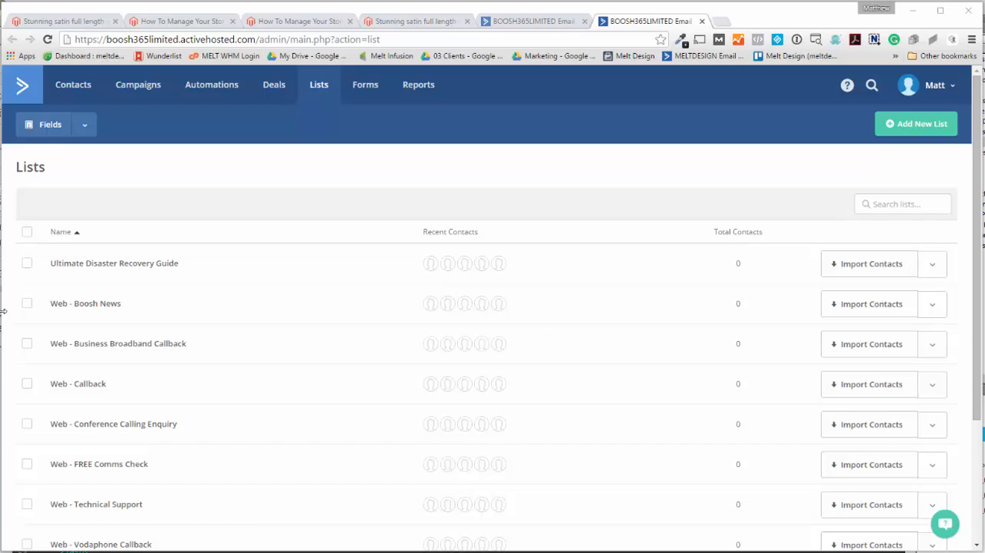
# Switch between the Lists and Forms tabs, ending on the Ultimate Disaster Recovery Guide forms overview
pyautogui.scroll(-3)
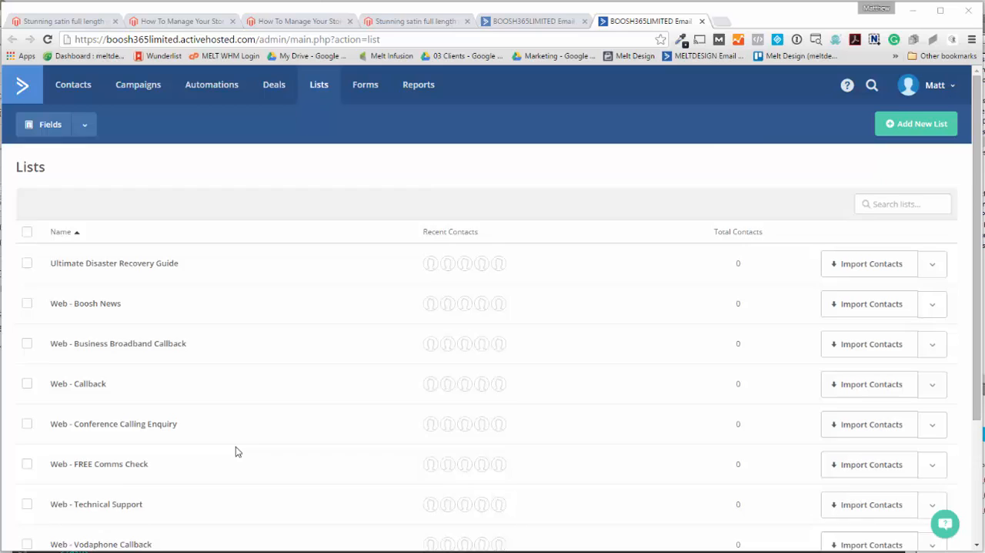
pyautogui.moveTo(290, 439)
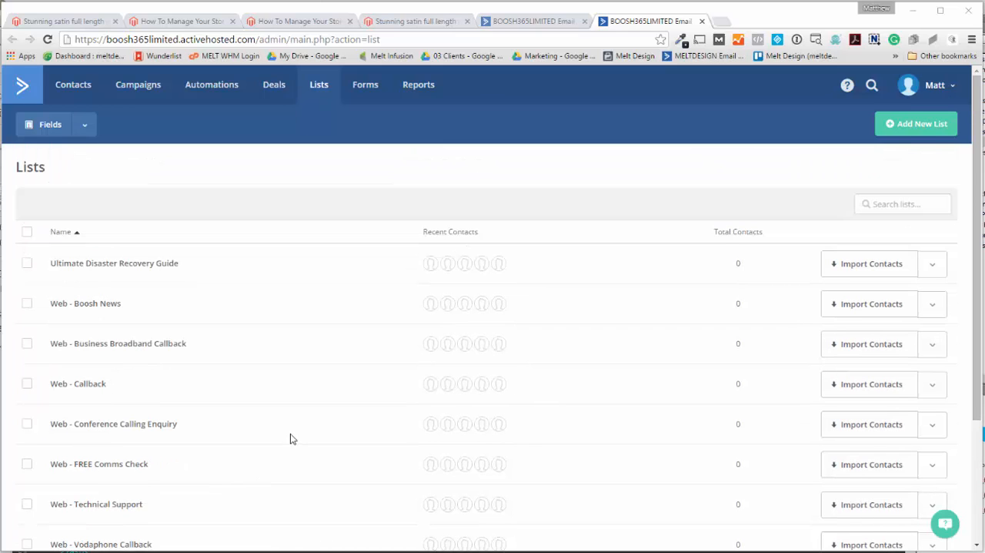
pyautogui.moveTo(213, 343)
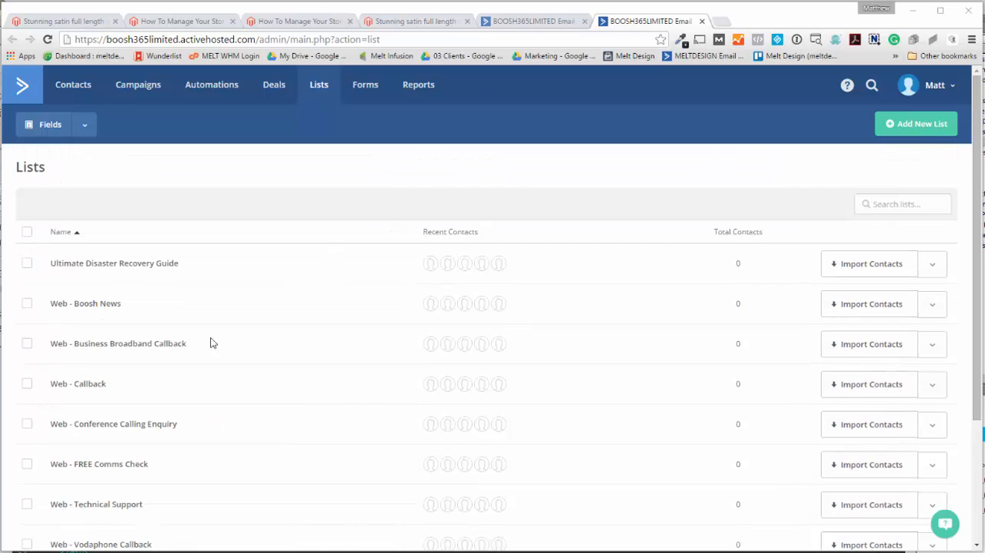
pyautogui.moveTo(192, 322)
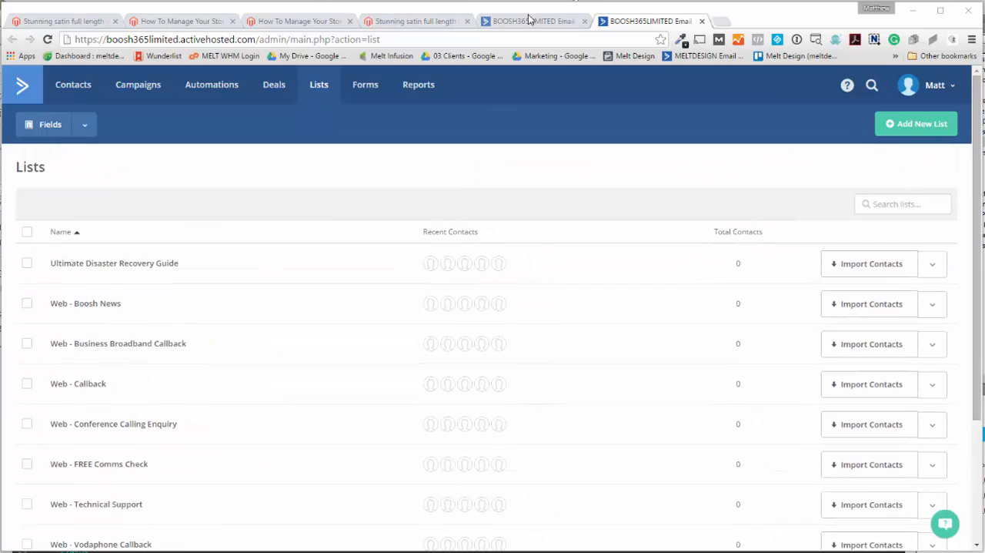
pyautogui.click(364, 84)
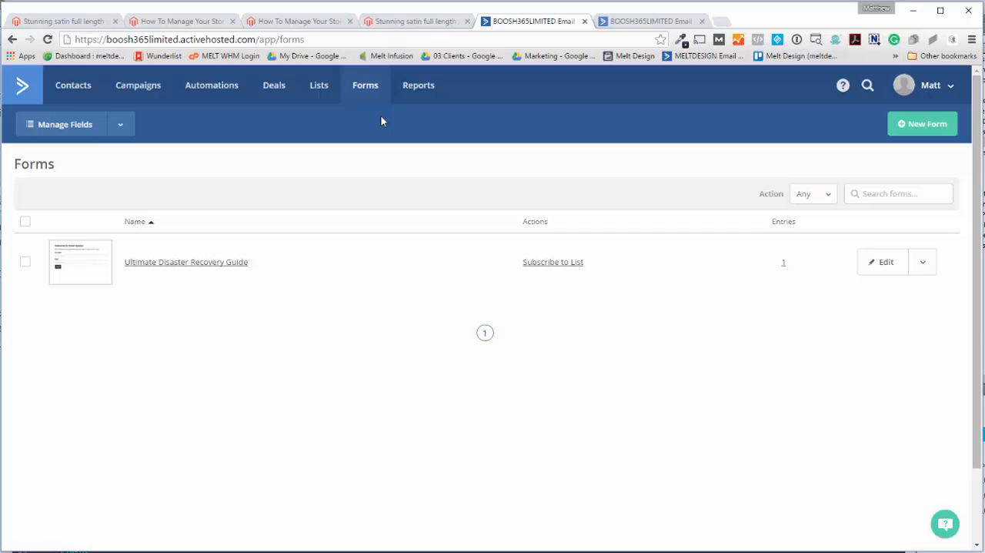
pyautogui.moveTo(233, 300)
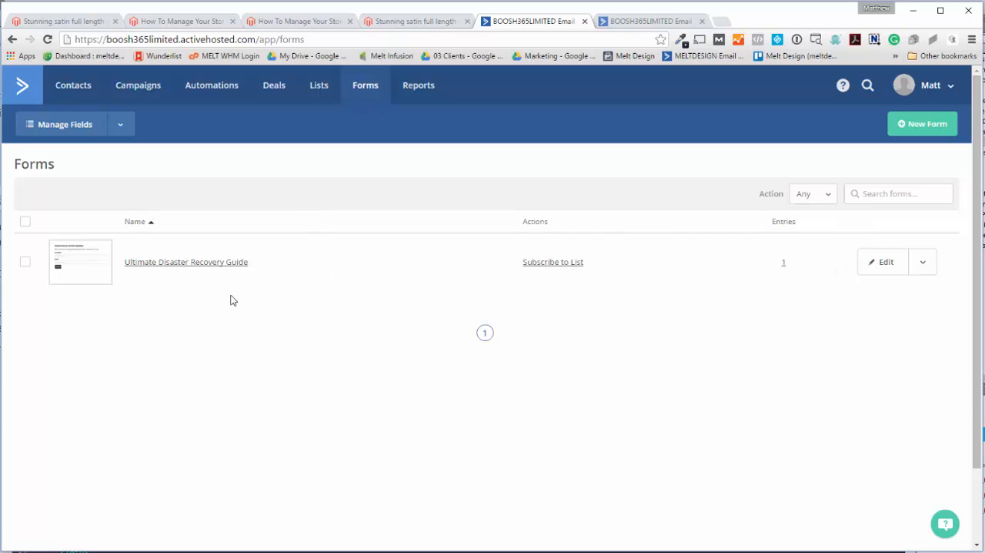
pyautogui.click(318, 84)
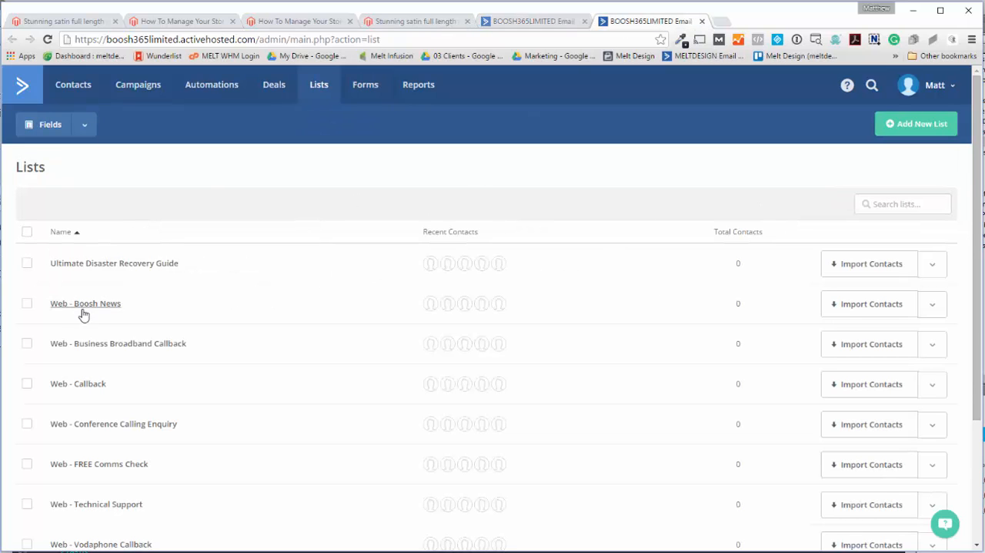
pyautogui.moveTo(88, 400)
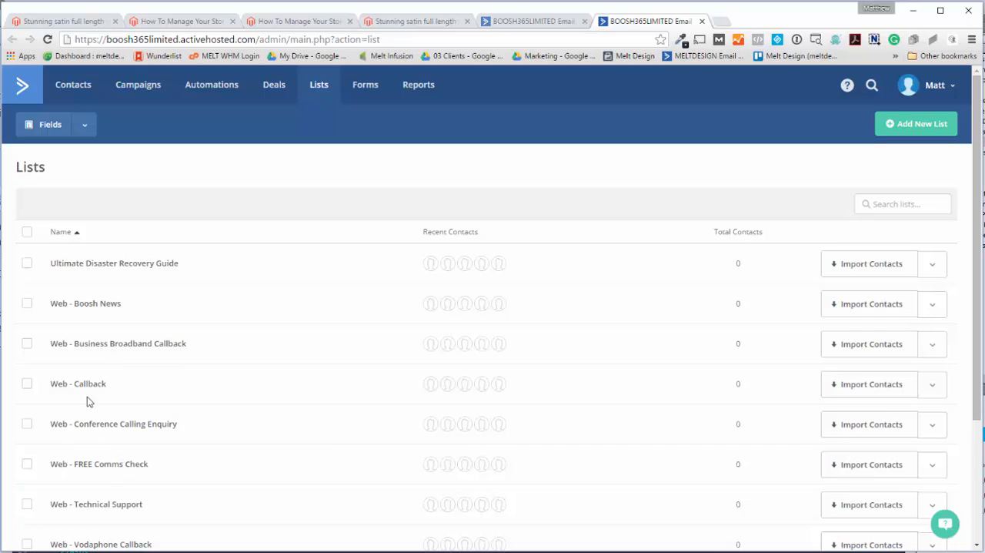
pyautogui.click(365, 85)
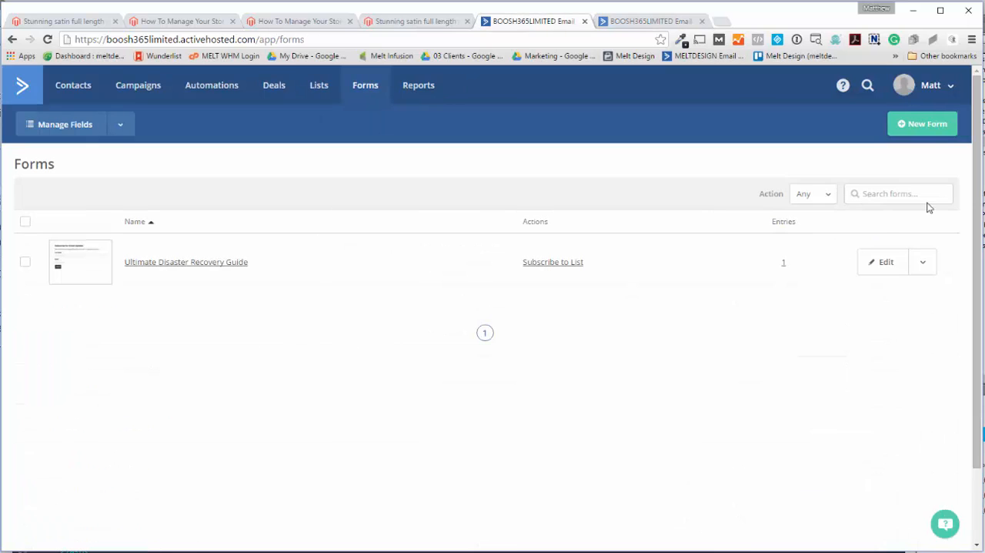
# Create the inline form 'Website Callback' with action Subscribe to List on Web - Callback
pyautogui.click(922, 123)
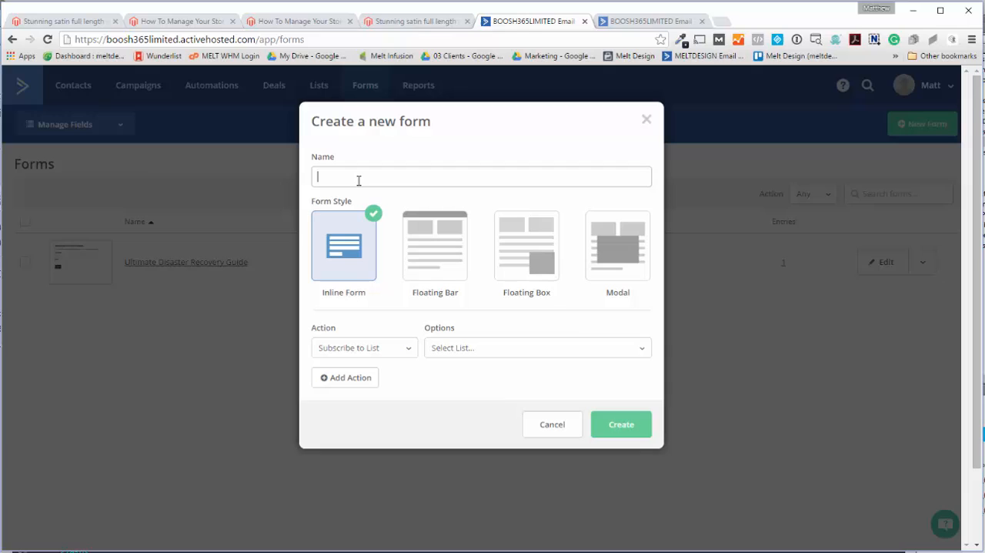
pyautogui.write('Website Callback')
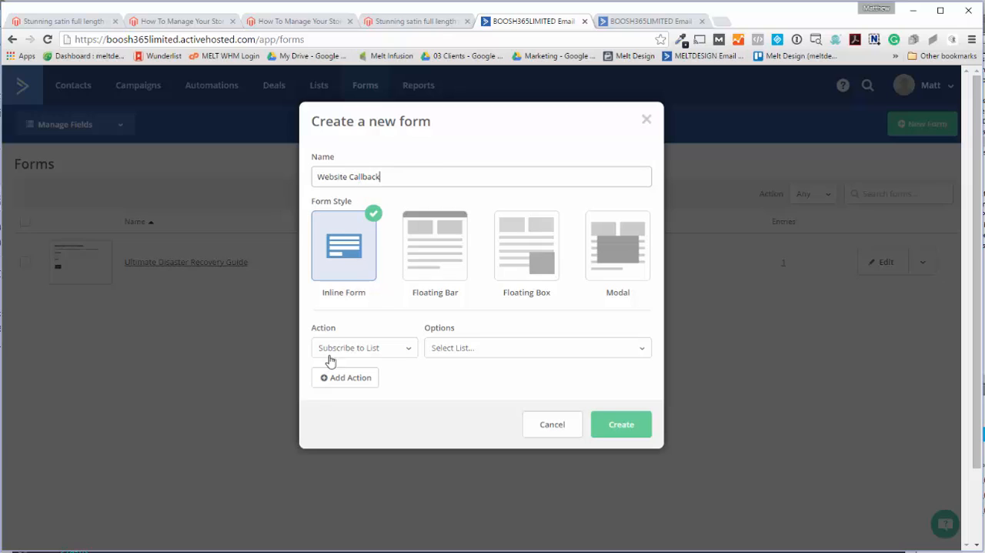
pyautogui.moveTo(446, 364)
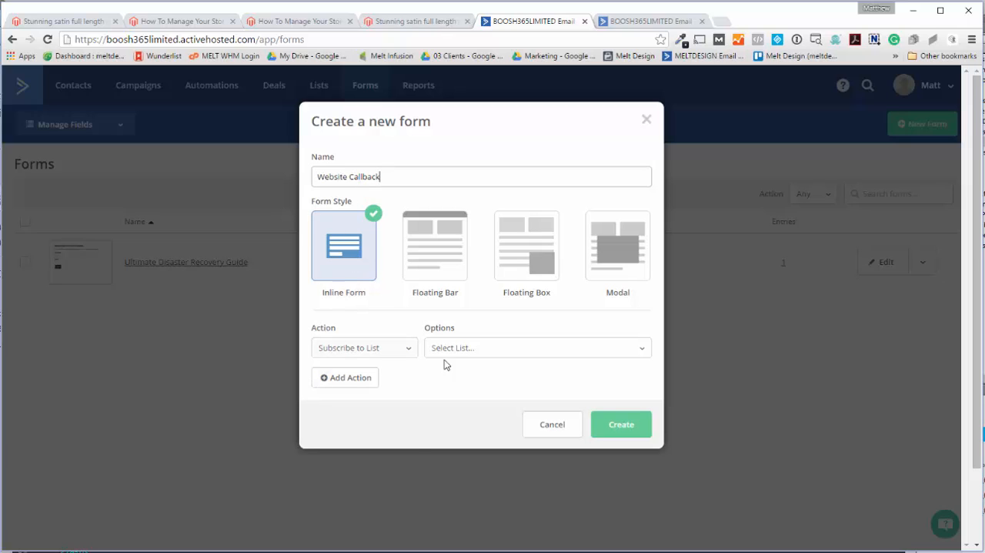
pyautogui.click(363, 347)
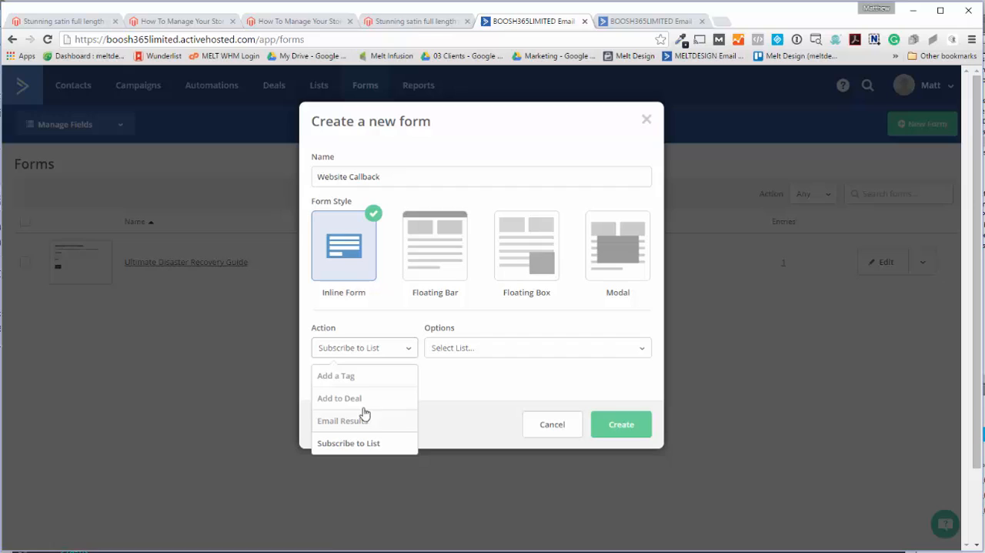
pyautogui.click(335, 375)
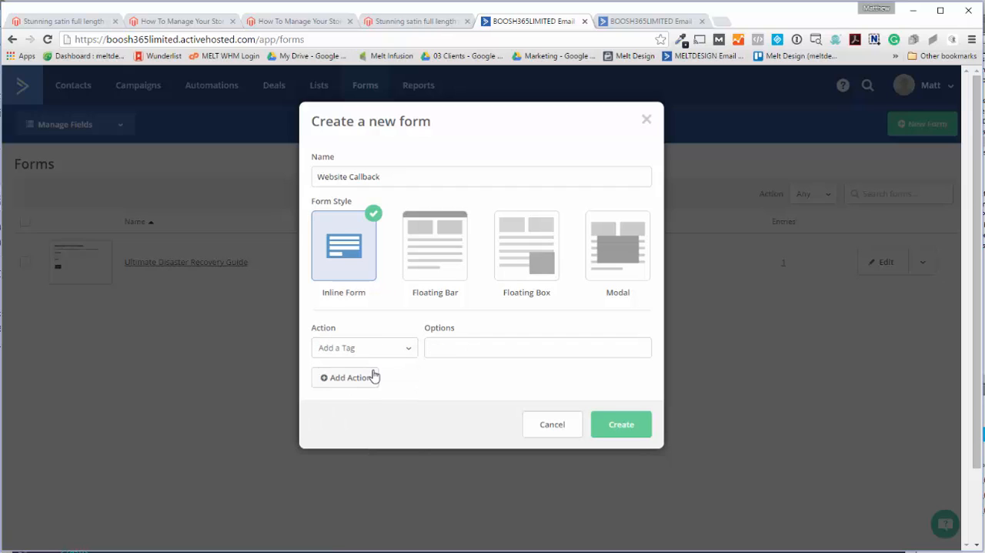
pyautogui.click(363, 347)
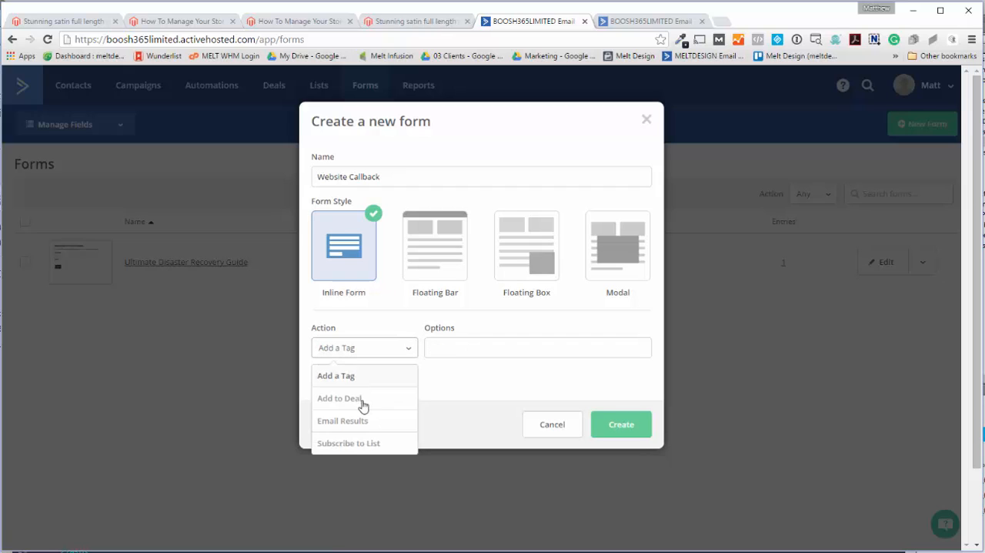
pyautogui.click(348, 443)
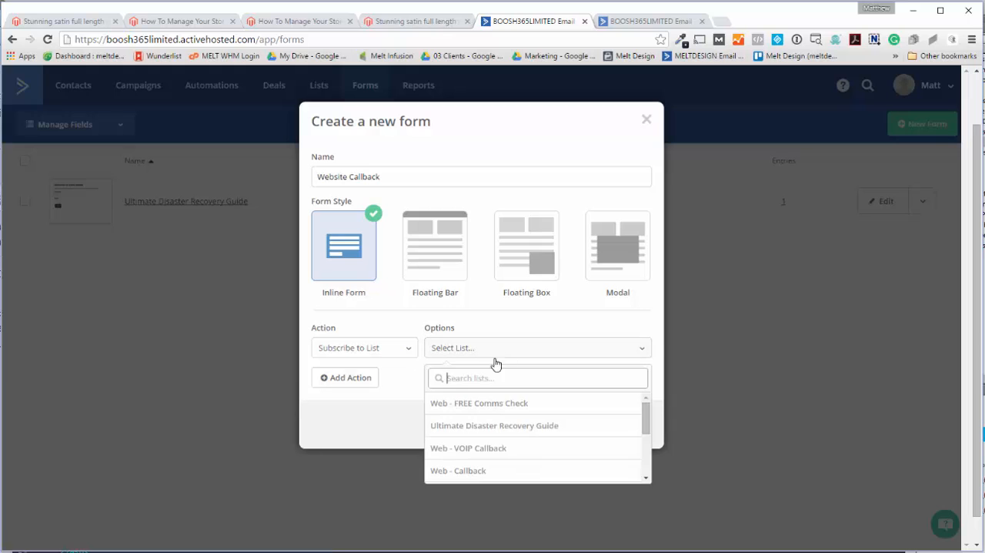
pyautogui.moveTo(479, 469)
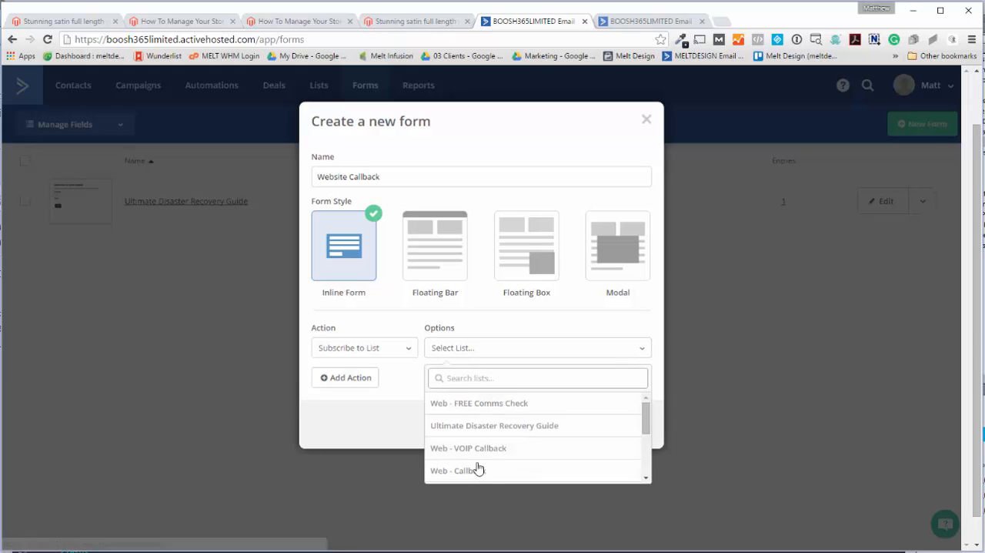
pyautogui.click(453, 470)
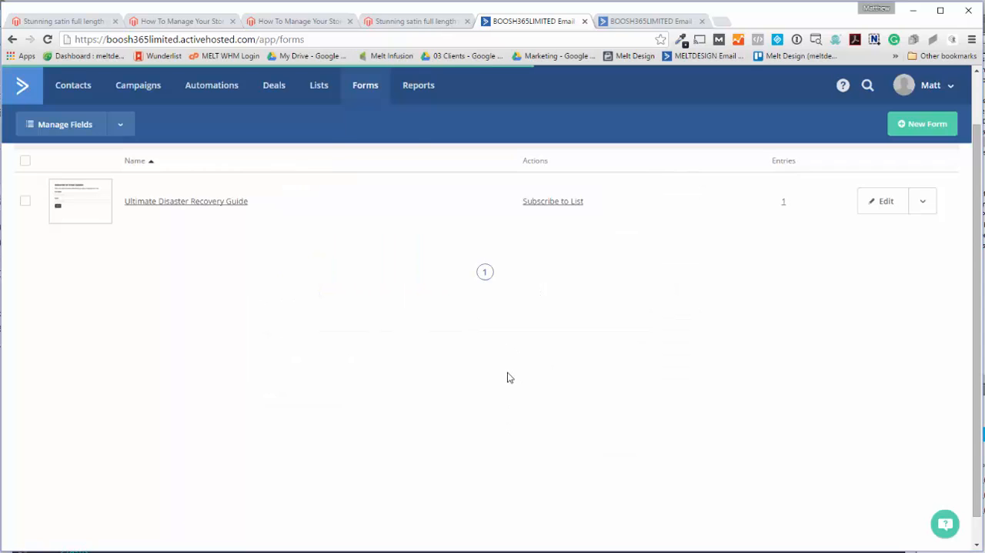
# Add First Name, Last Name and Phone fields to the form, removing Full Name
pyautogui.click(186, 201)
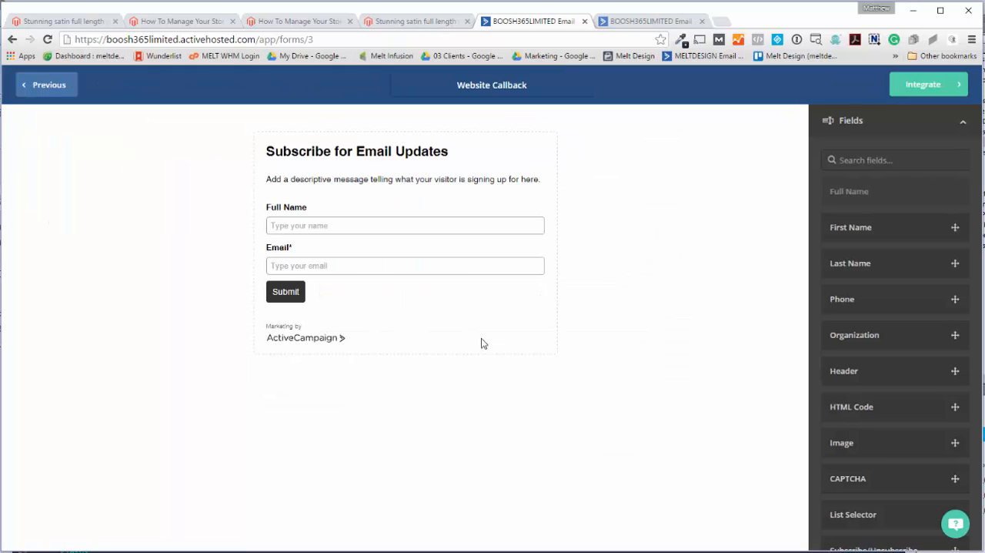
pyautogui.moveTo(778, 285)
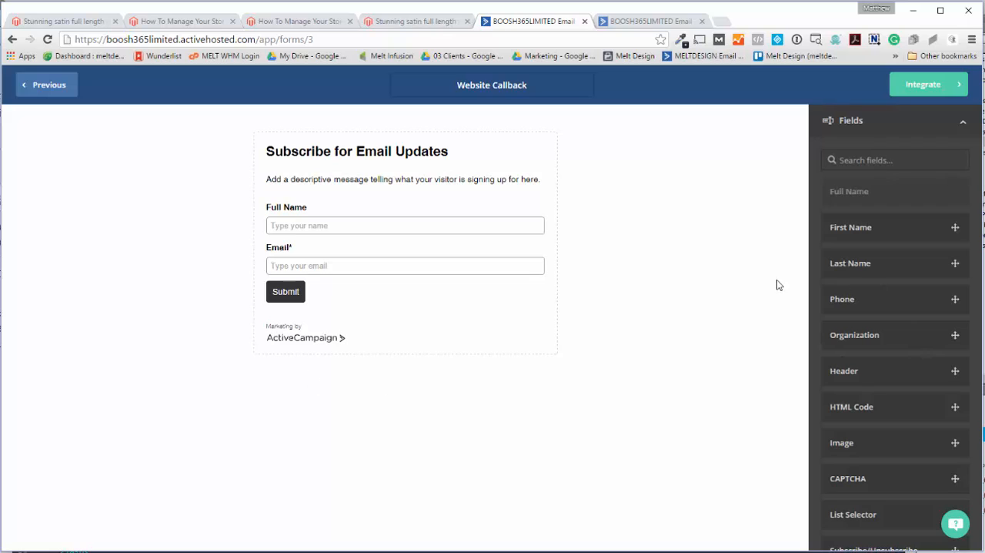
pyautogui.moveTo(688, 308)
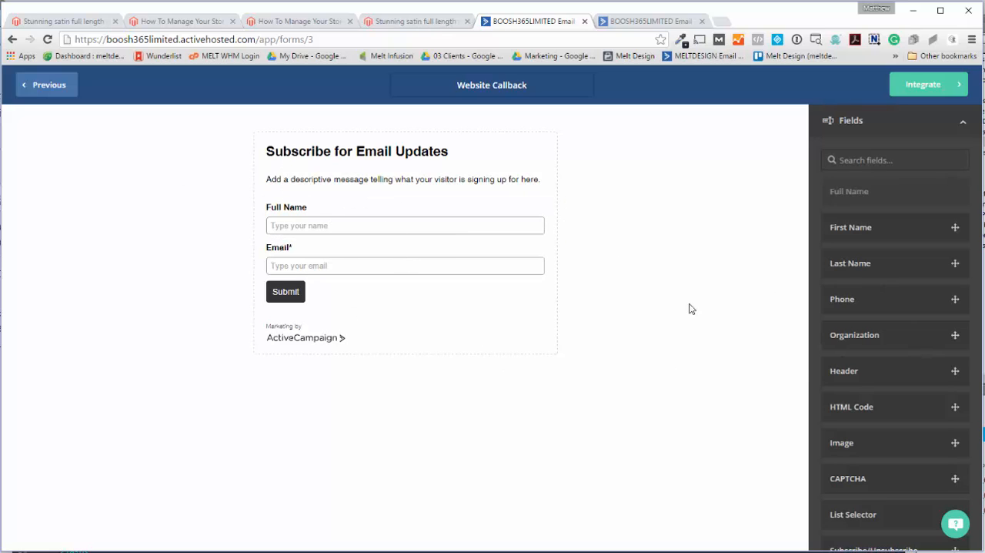
pyautogui.moveTo(875, 256)
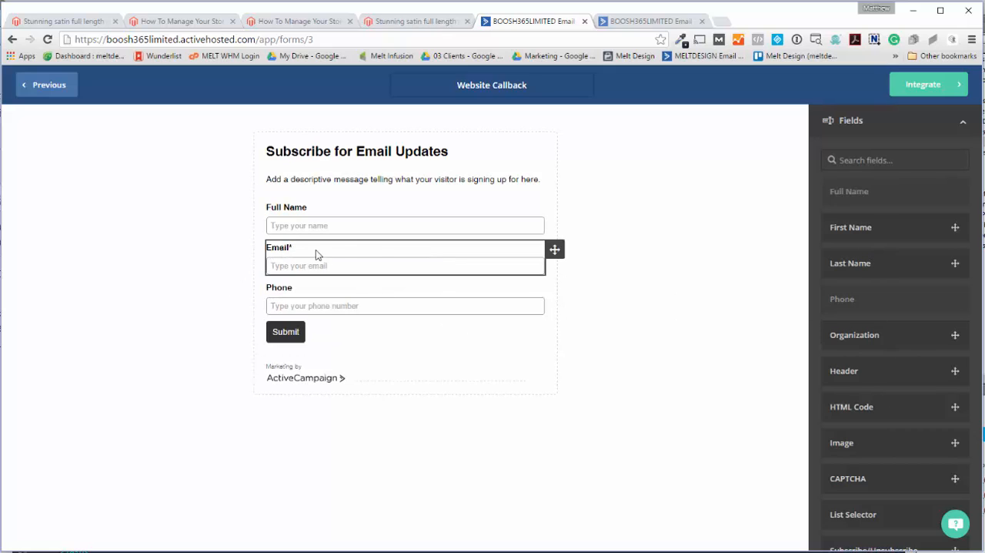
pyautogui.moveTo(360, 260)
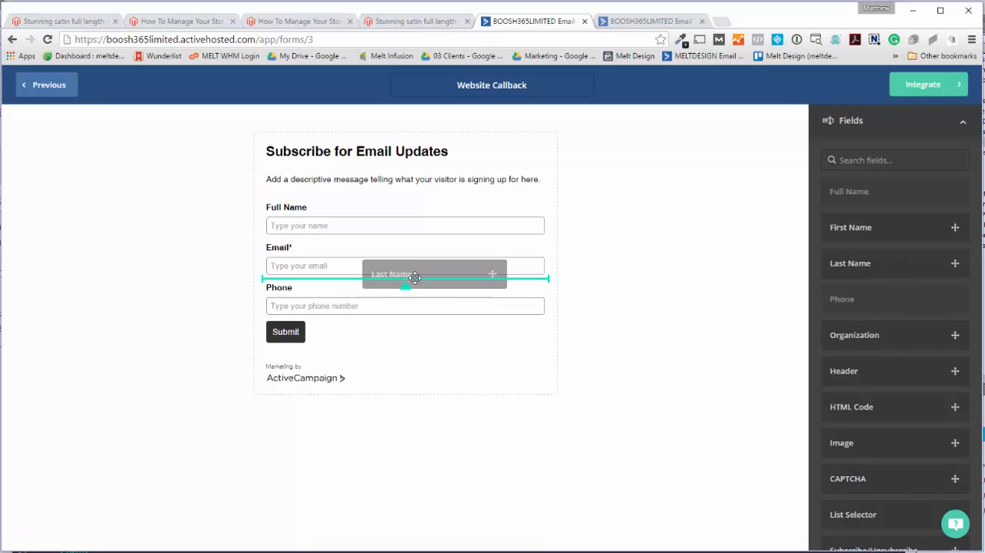
pyautogui.moveTo(849, 262); pyautogui.dragTo(404, 225)
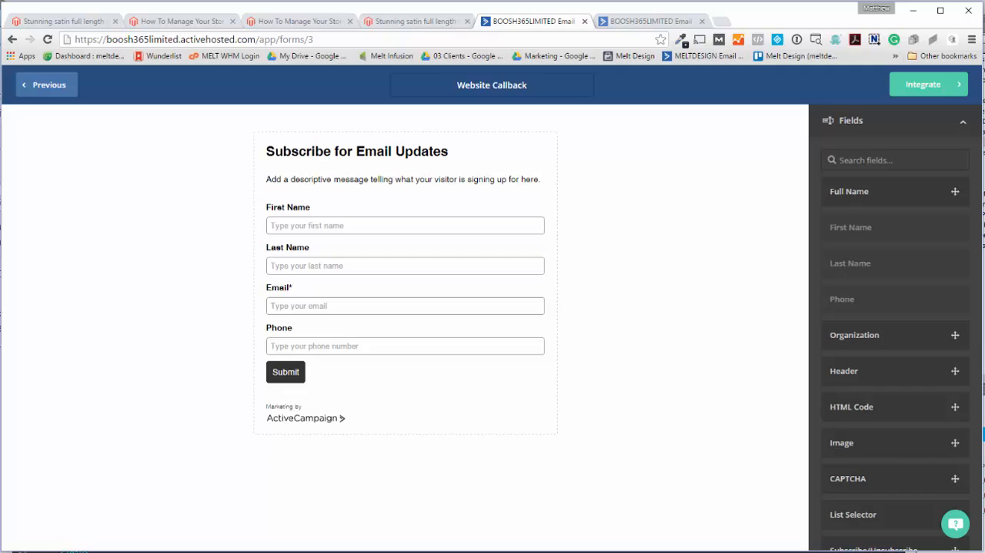
pyautogui.scroll(-3)
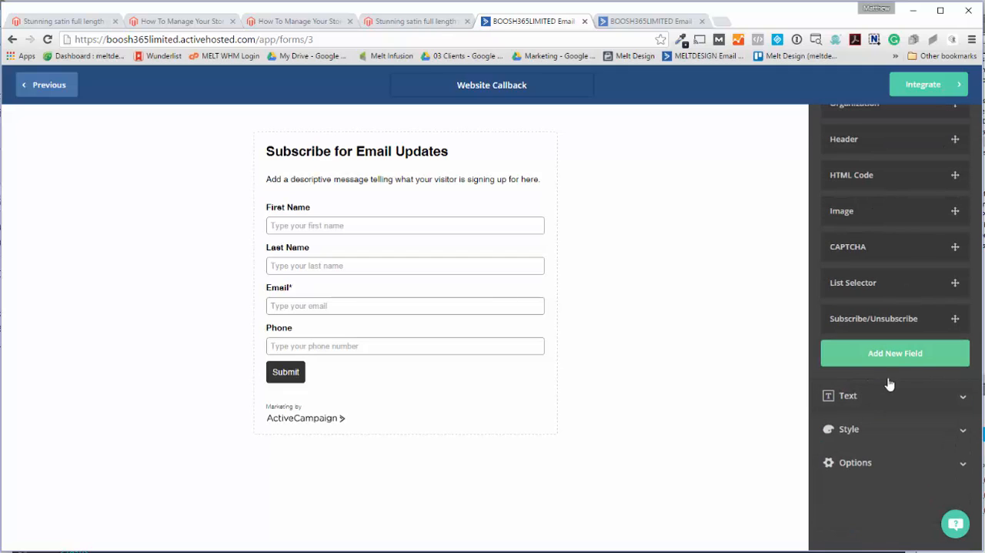
pyautogui.click(855, 462)
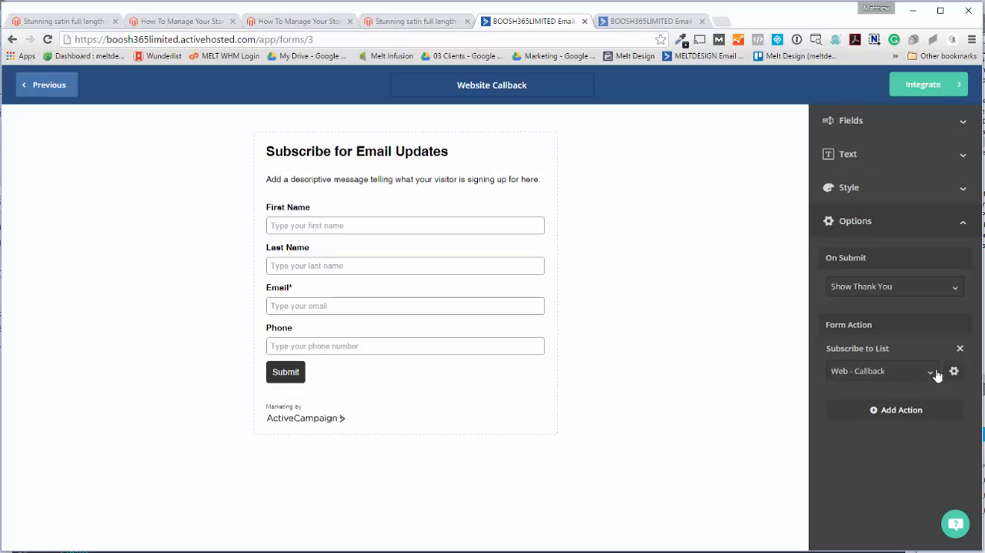
pyautogui.click(893, 285)
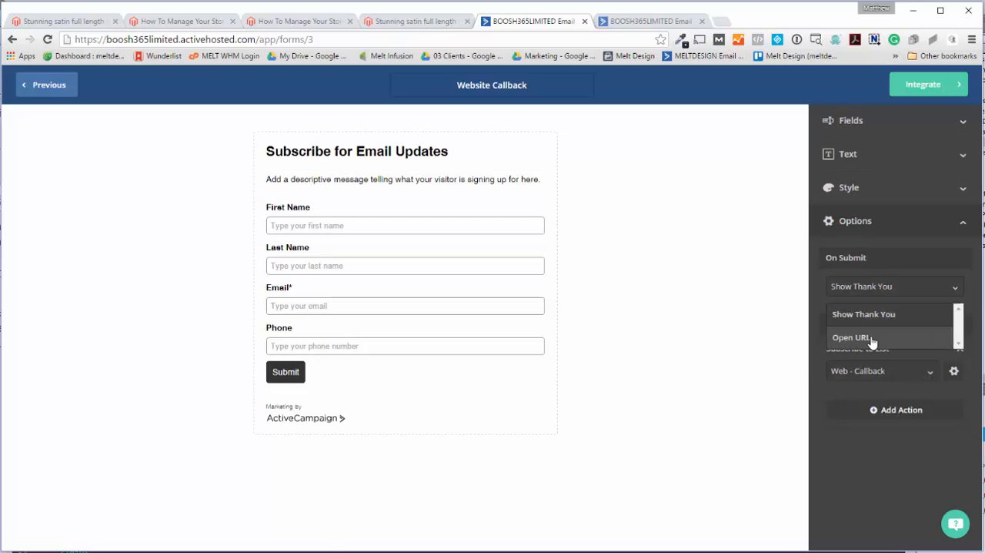
pyautogui.click(850, 337)
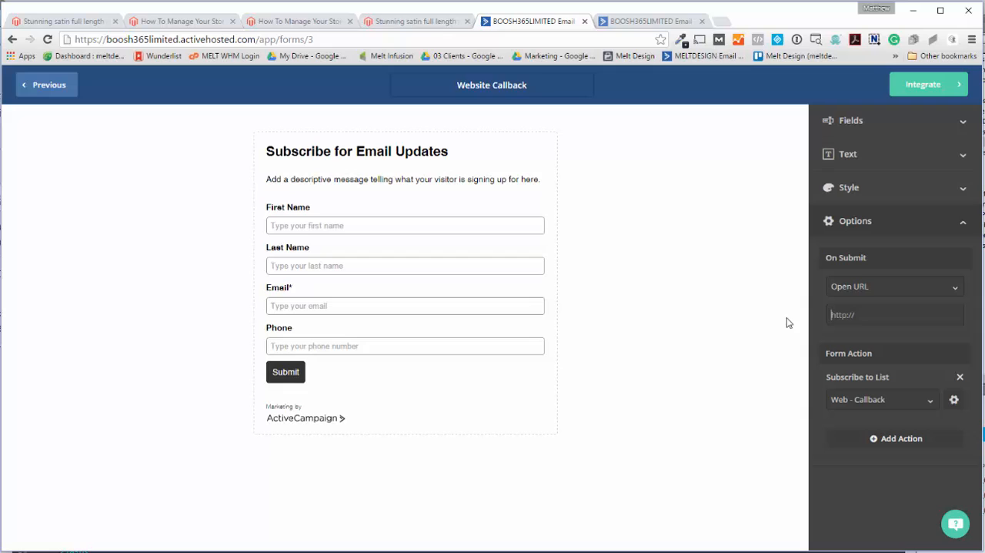
pyautogui.write('www.boosh365.com/thanks/general')
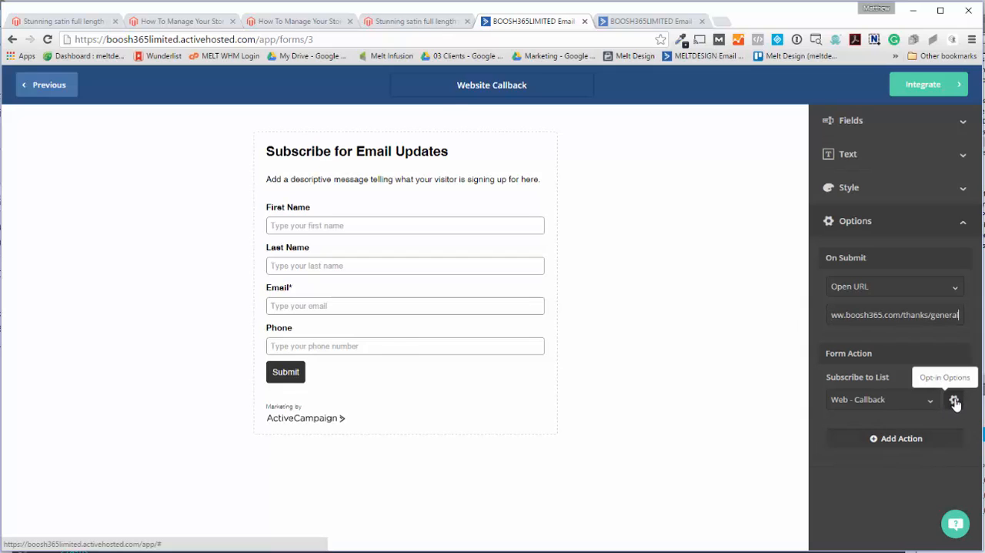
pyautogui.click(954, 401)
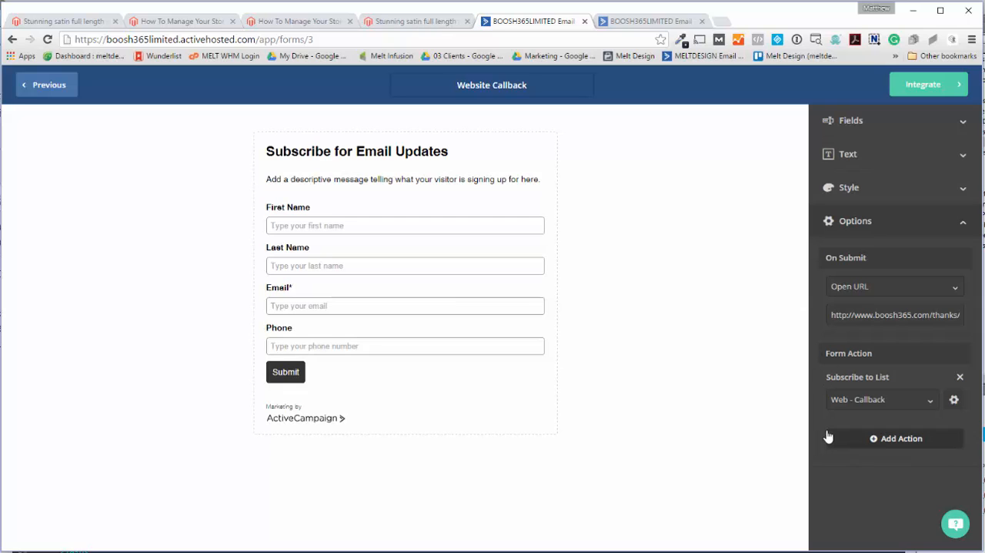
pyautogui.moveTo(954, 451)
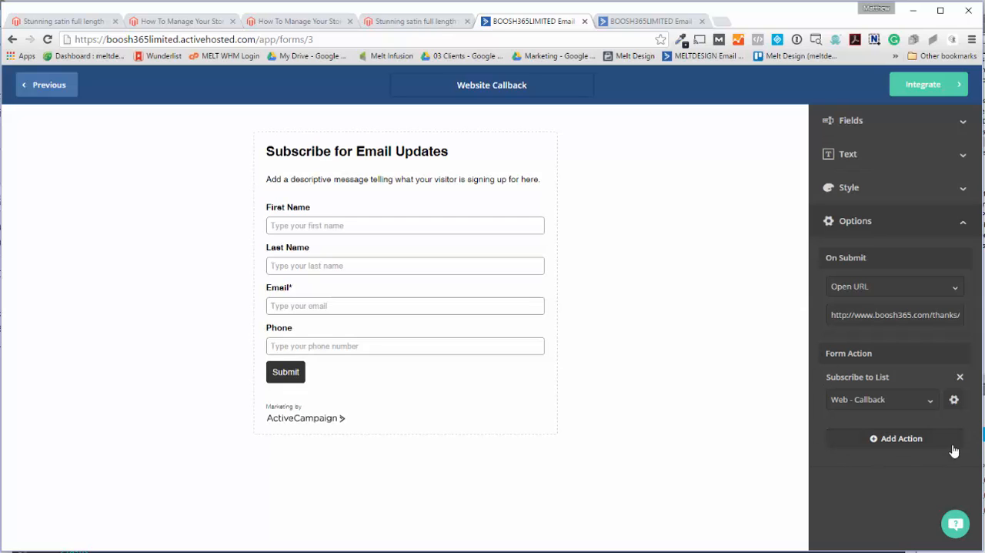
pyautogui.click(953, 399)
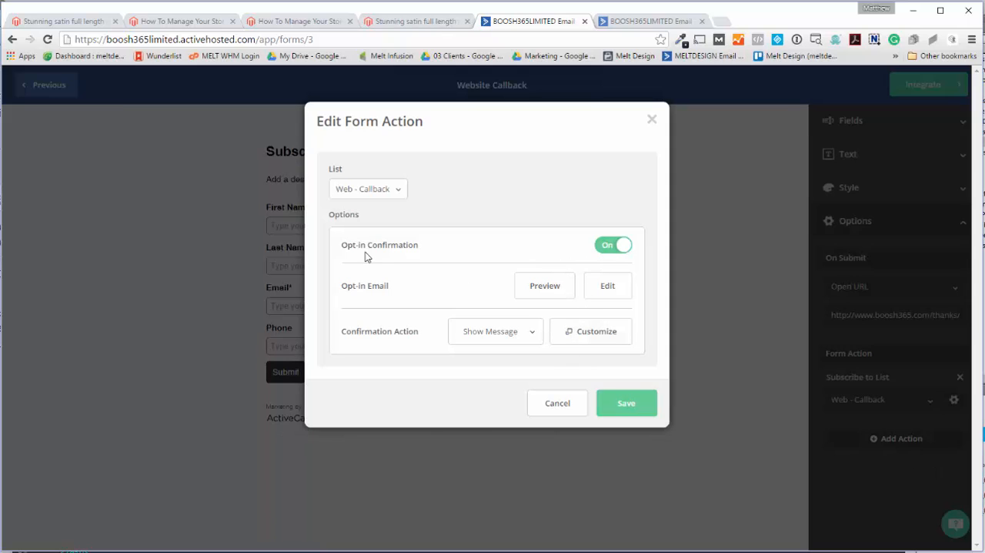
# Switch Web - Callback opt-in confirmation to Off and save the action
pyautogui.click(613, 244)
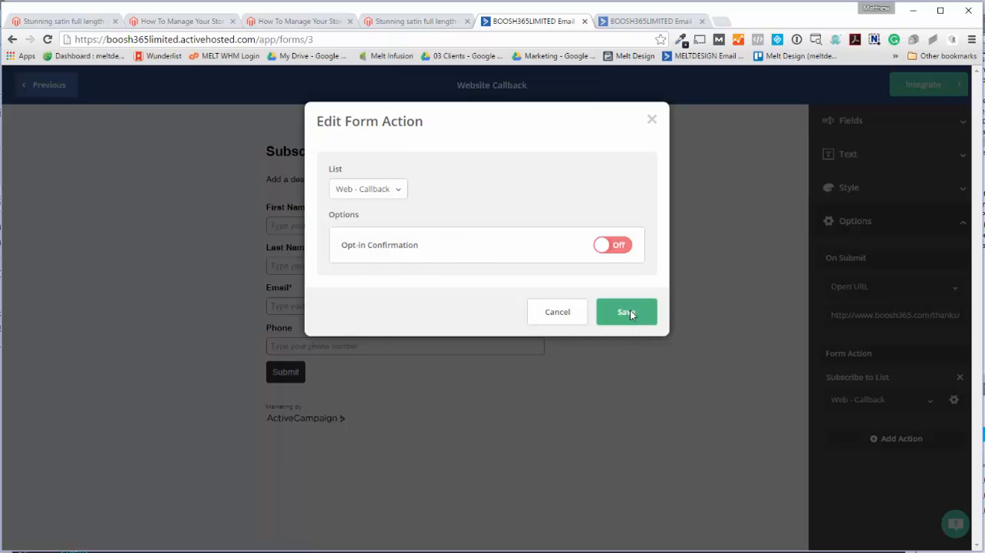
pyautogui.click(625, 312)
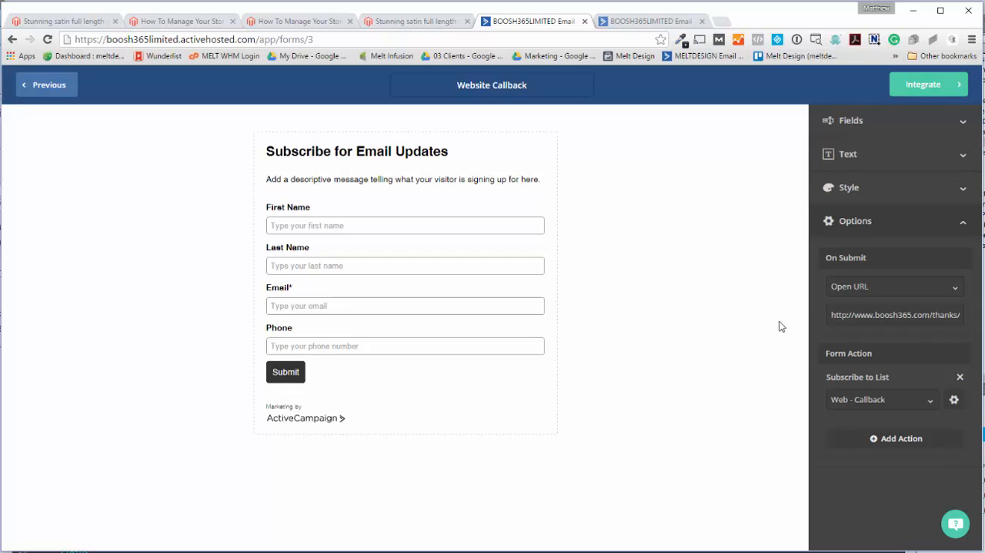
pyautogui.moveTo(711, 214)
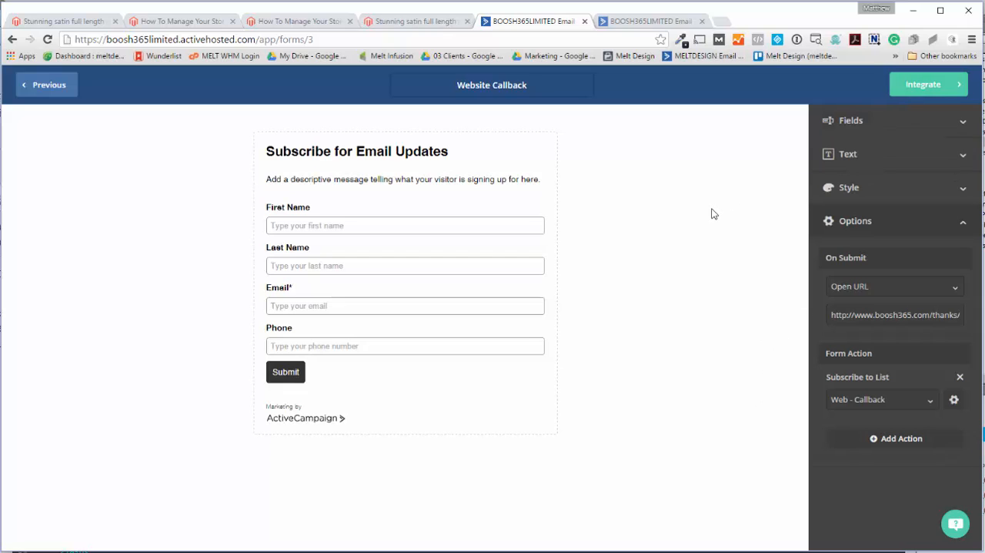
# View Website Callback's embed code and shareable link on the Integrate page
pyautogui.click(923, 84)
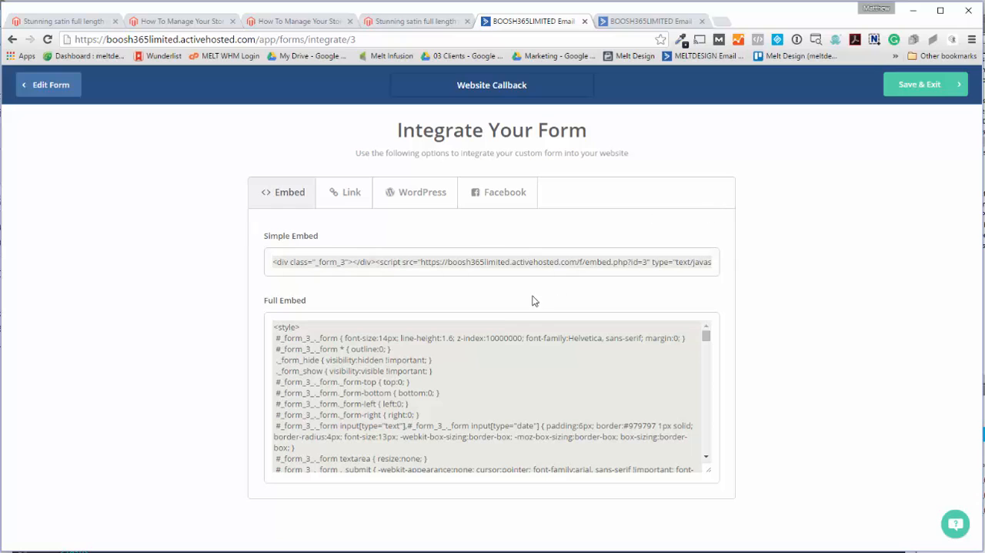
pyautogui.moveTo(395, 301)
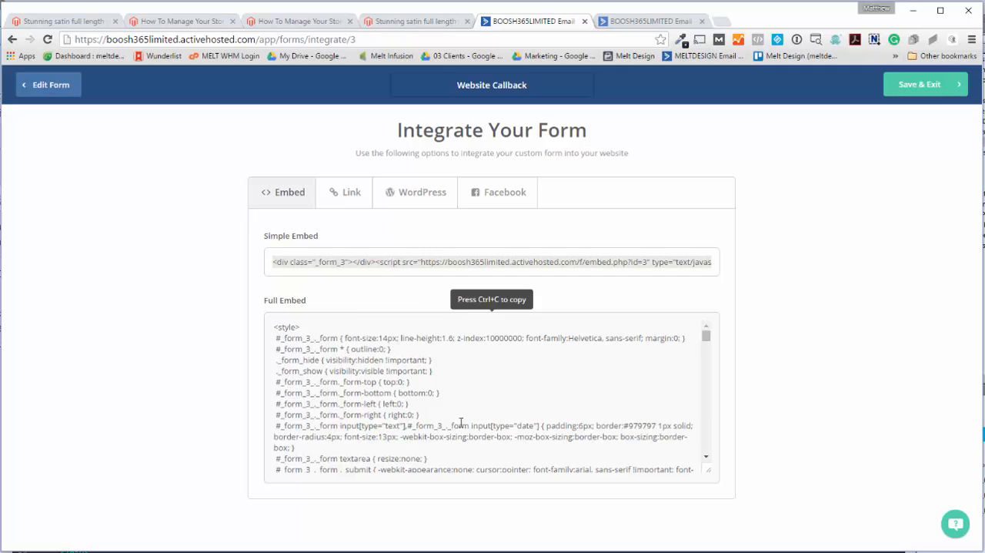
pyautogui.moveTo(401, 262)
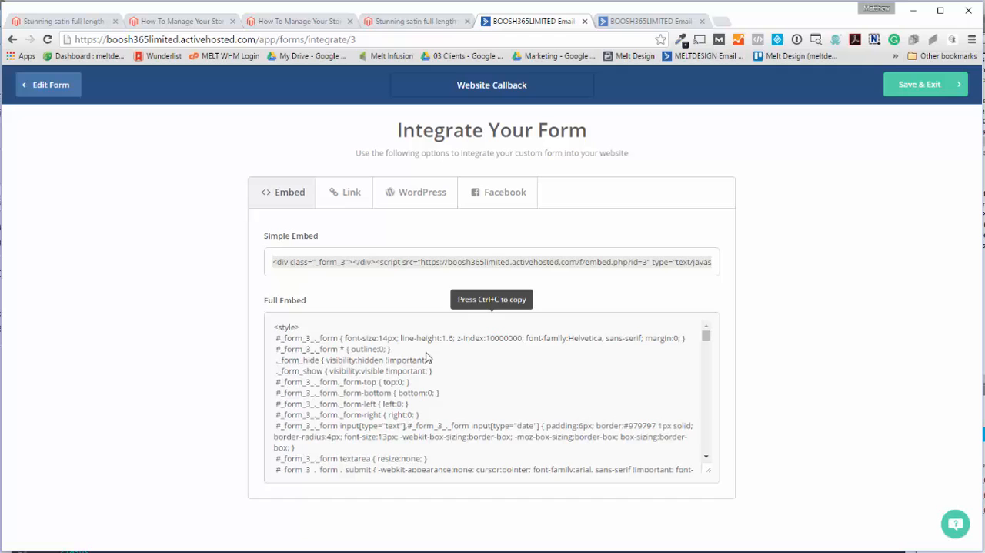
pyautogui.click(351, 191)
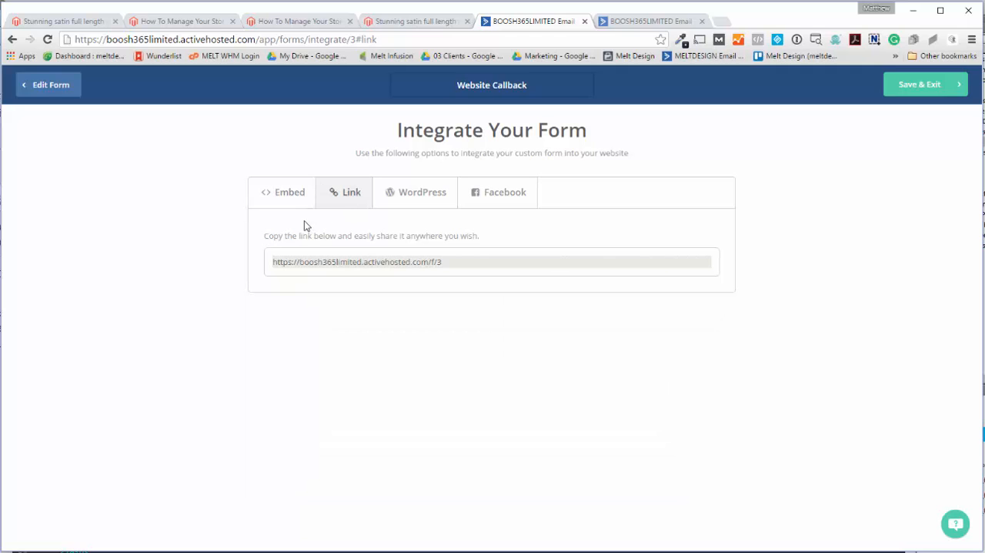
pyautogui.rightClick(390, 371)
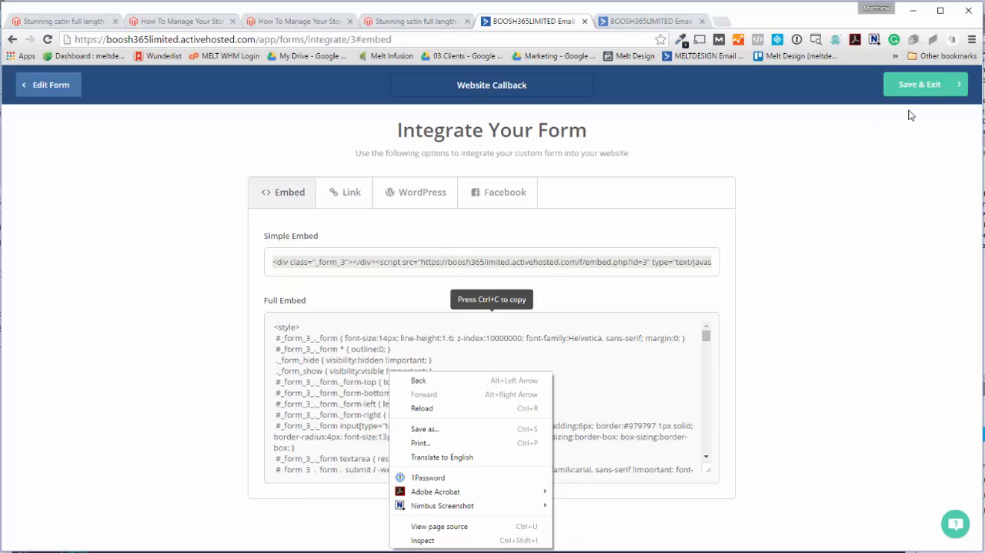
pyautogui.moveTo(417, 279)
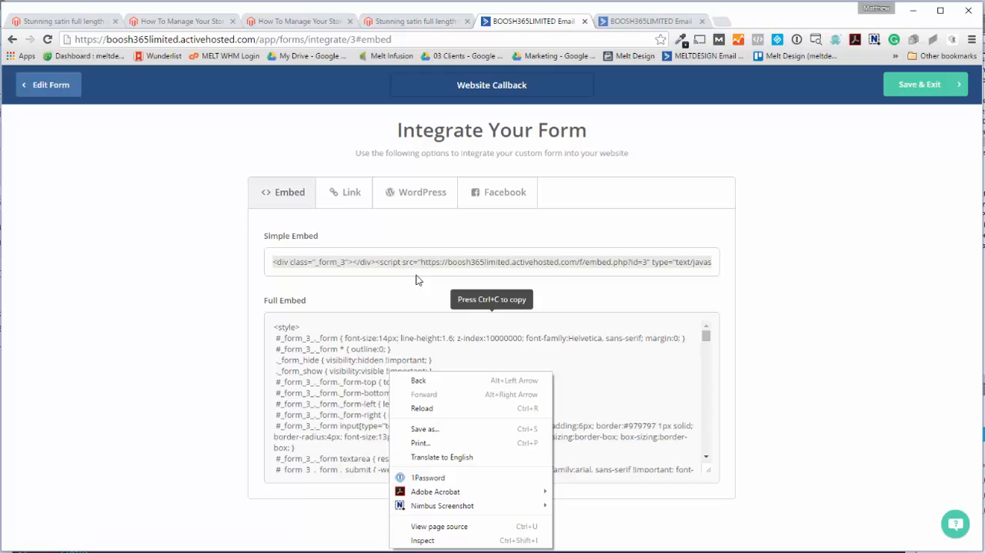
pyautogui.moveTo(920, 92)
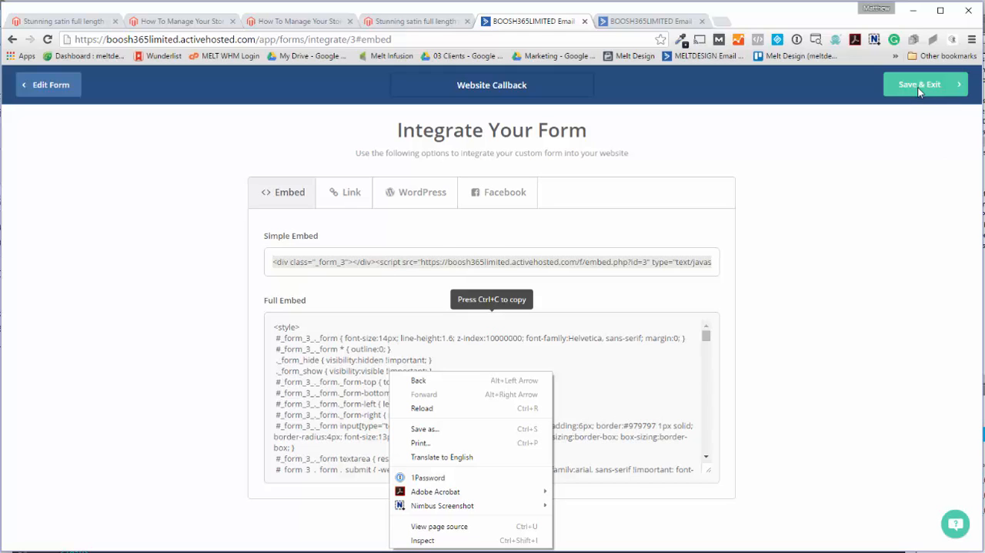